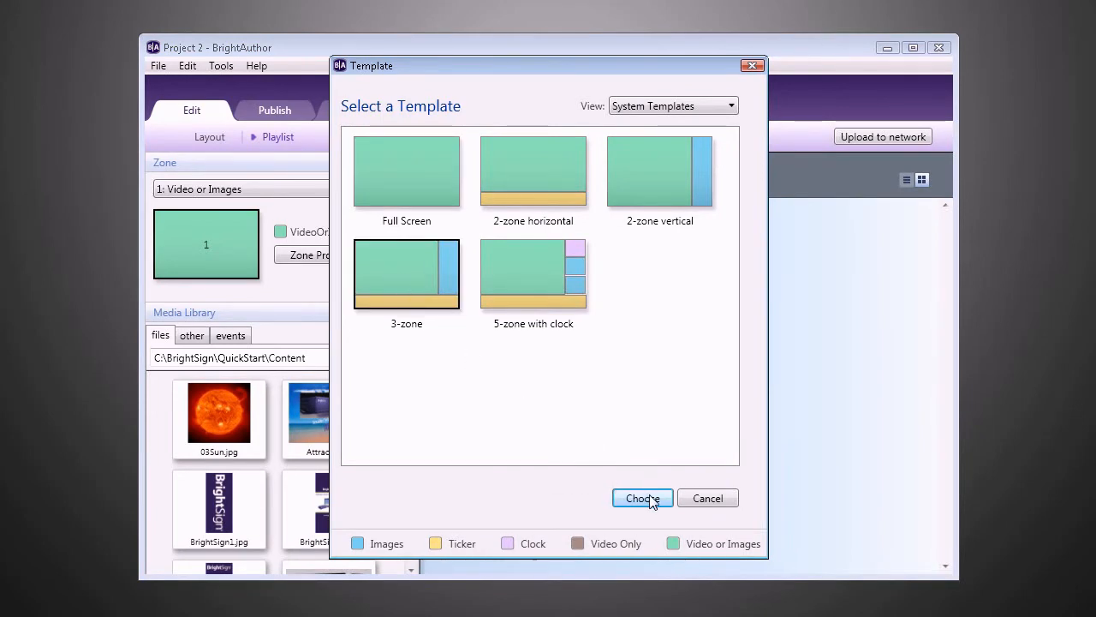
Apply the 3-zone system template, leaving an empty playlist for the Video or Images zone
{"action": "left_click", "coordinate": [642, 497]}
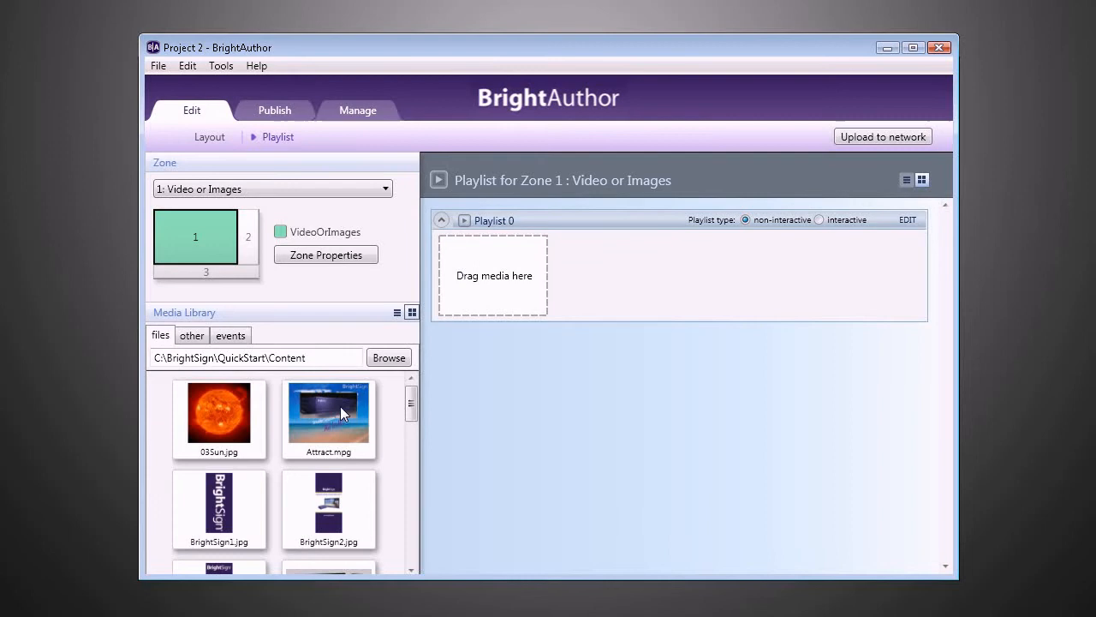
Place Attract.mpg from the Media Library into Playlist 0 of the Video or Images zone
{"action": "left_click_drag", "start_coordinate": [329, 418], "coordinate": [493, 274]}
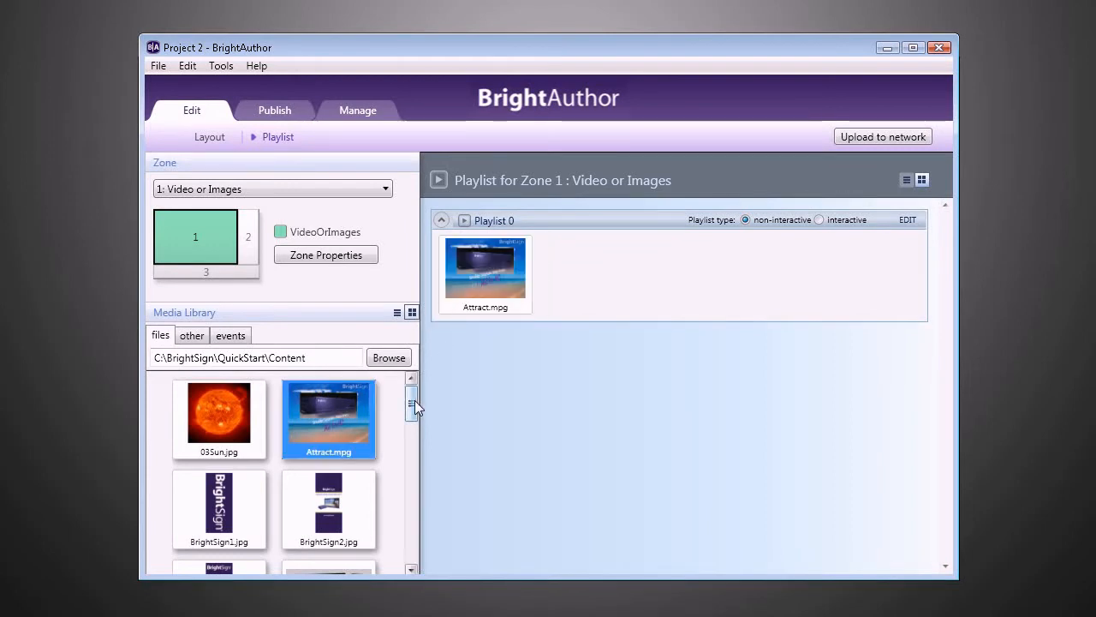
{"action": "scroll", "scroll_direction": "down", "scroll_amount": 3}
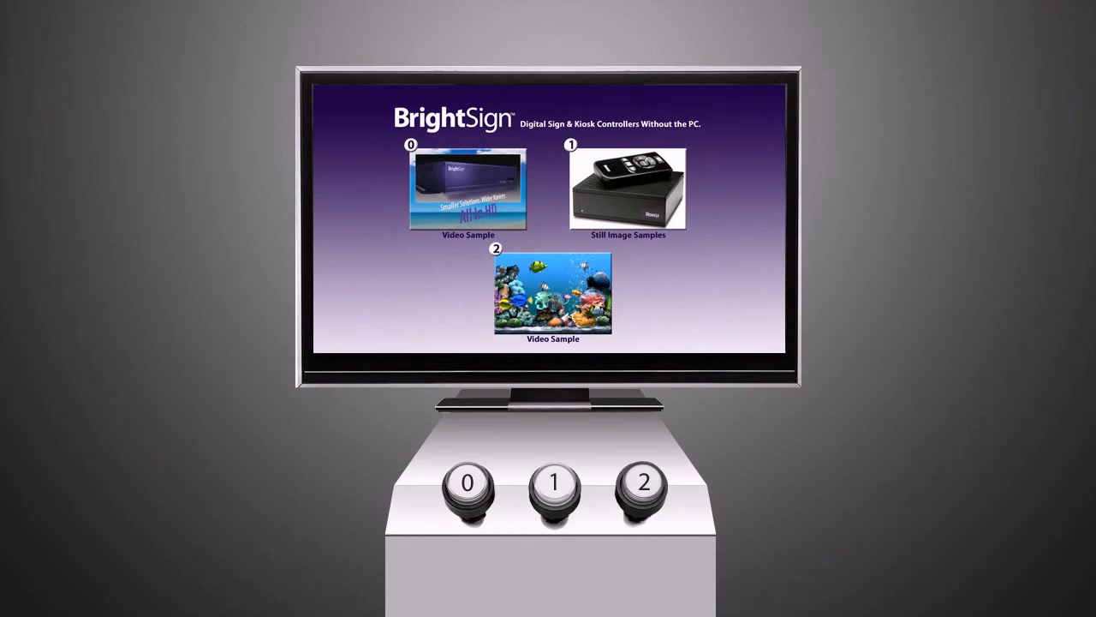
Choose the second video sample with kiosk button 2 in the interactive preview
{"action": "left_click", "coordinate": [640, 482]}
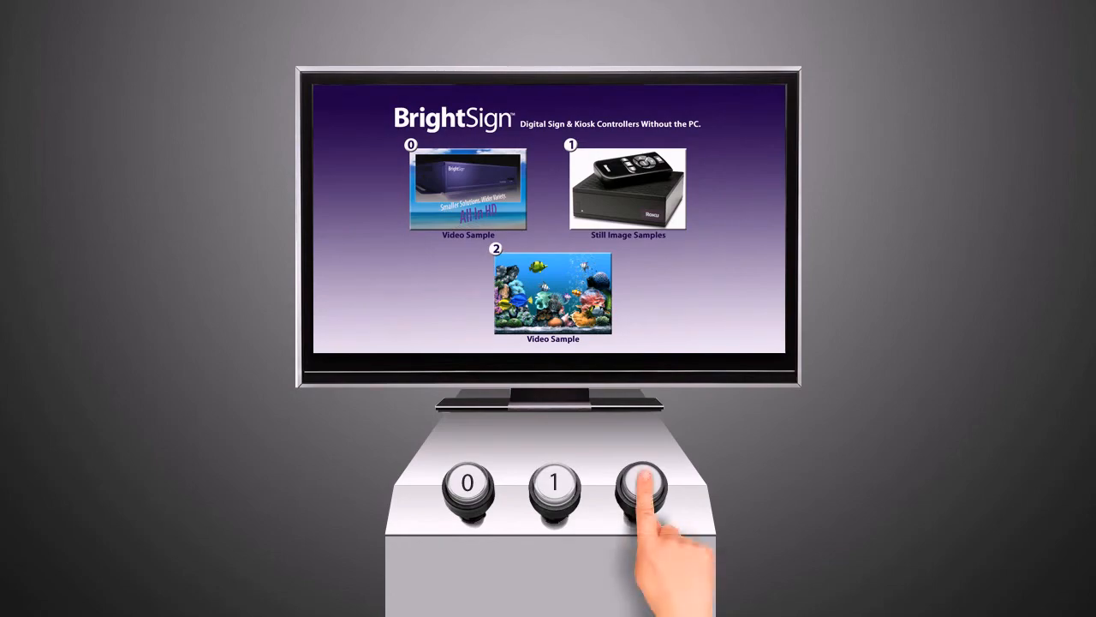